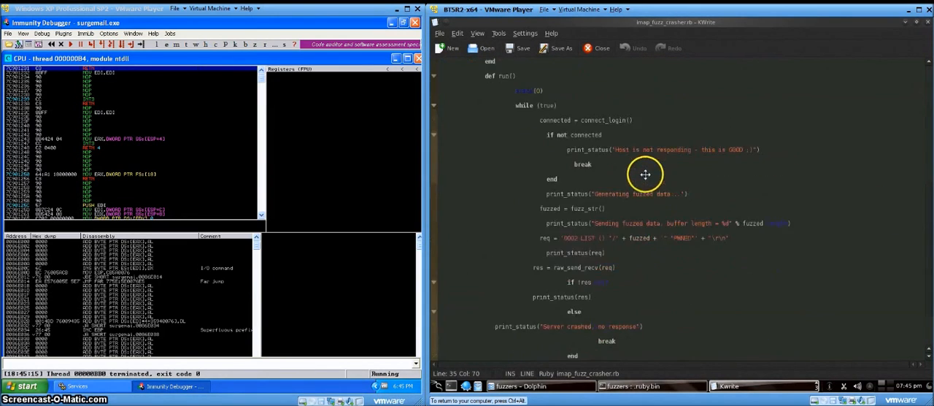
mouse_move(628, 191)
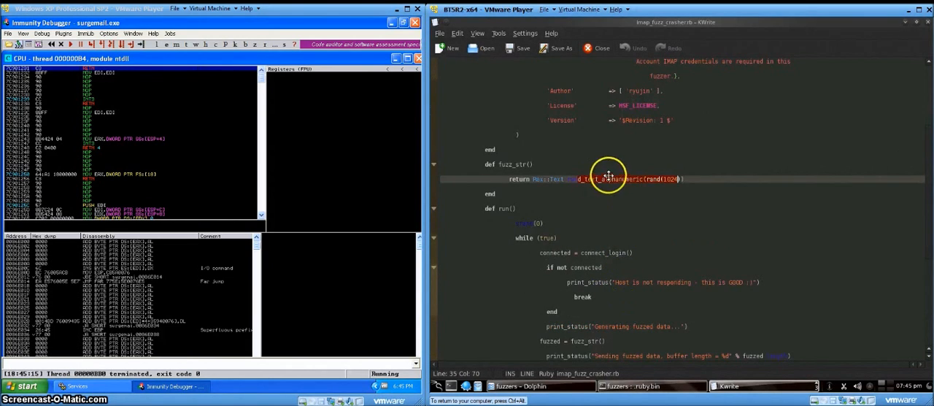
Review the imap_fuzz_crasher module output, then run it against SurgeMail until it crashes
scroll(down, 3)
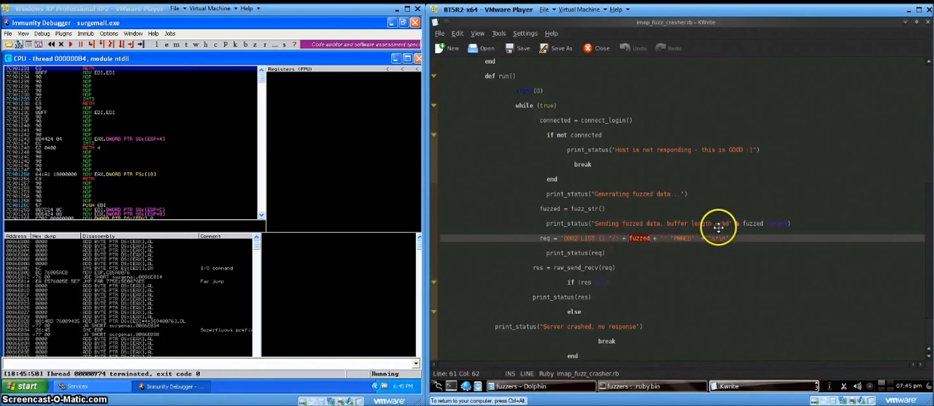
scroll(down, 3)
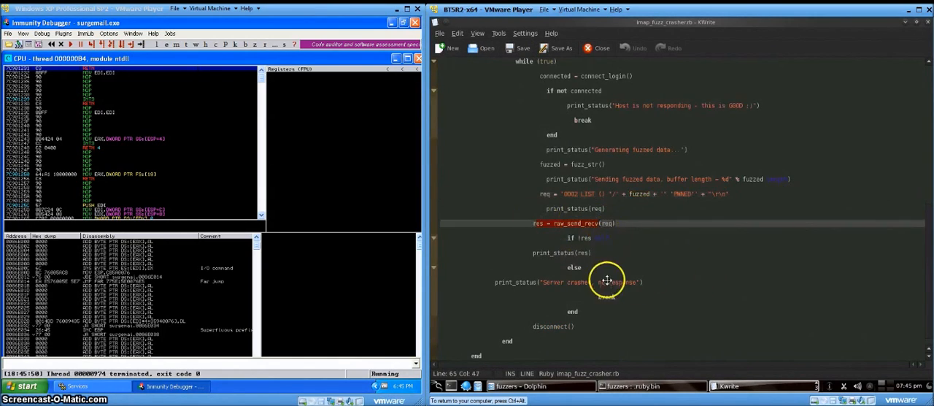
mouse_move(633, 273)
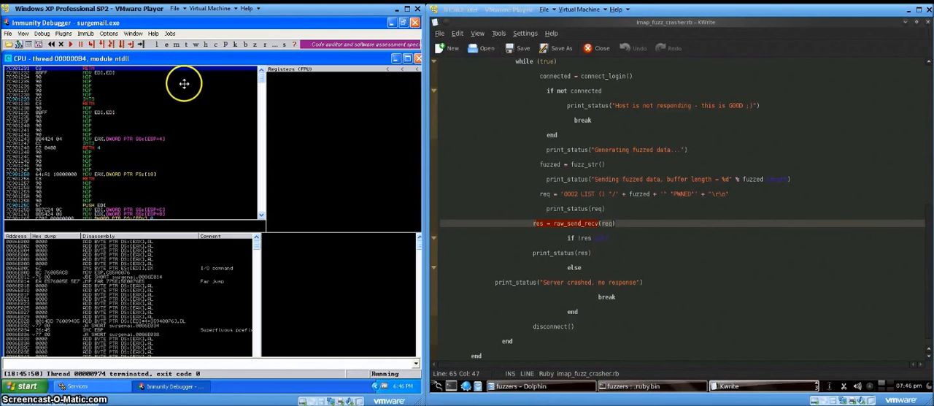
mouse_move(221, 147)
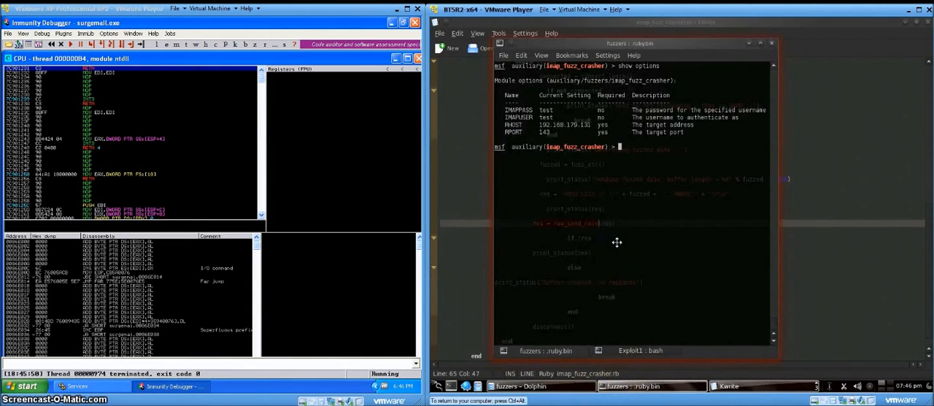
text(run)
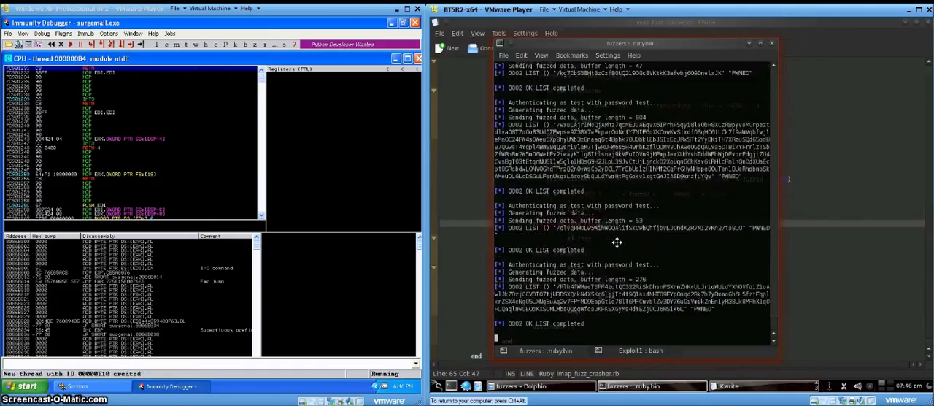
scroll(down, 3)
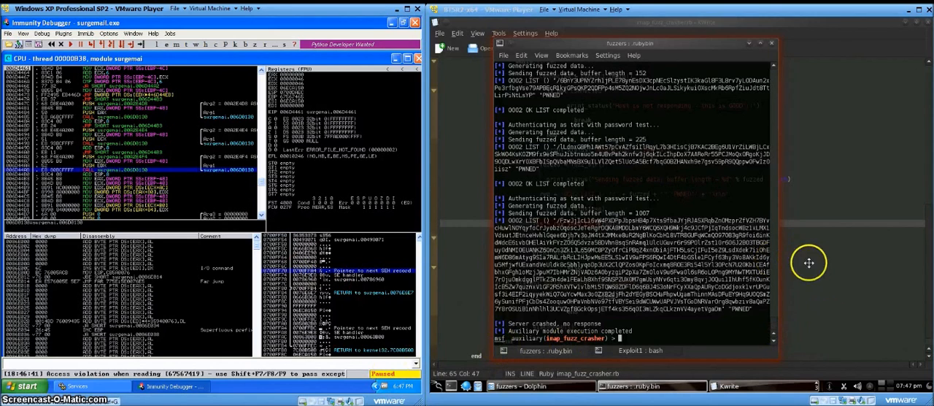
mouse_move(838, 292)
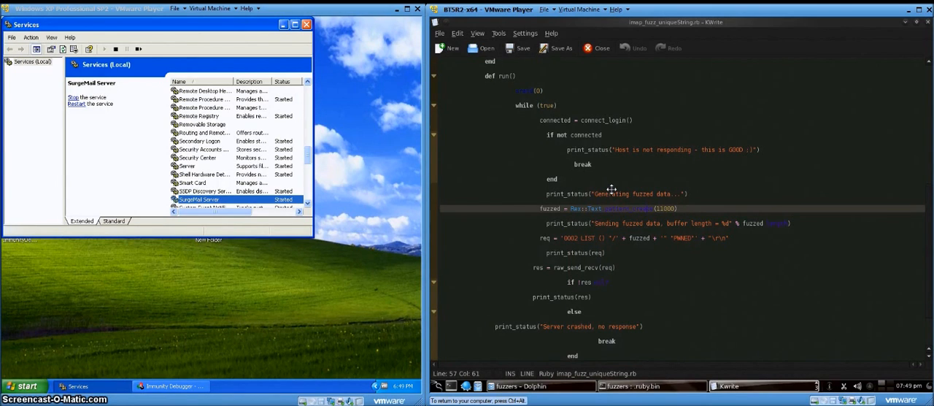
mouse_move(671, 351)
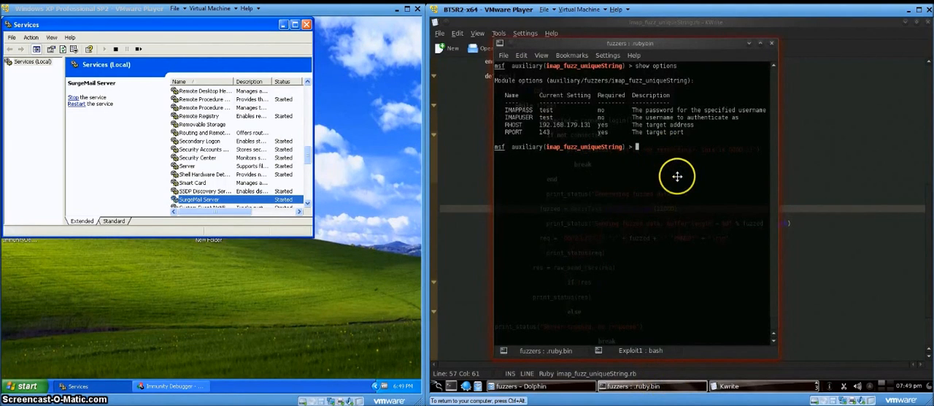
Clear the console and run imap_fuzz_uniqueString until SurgeMail crashes
text(clear)
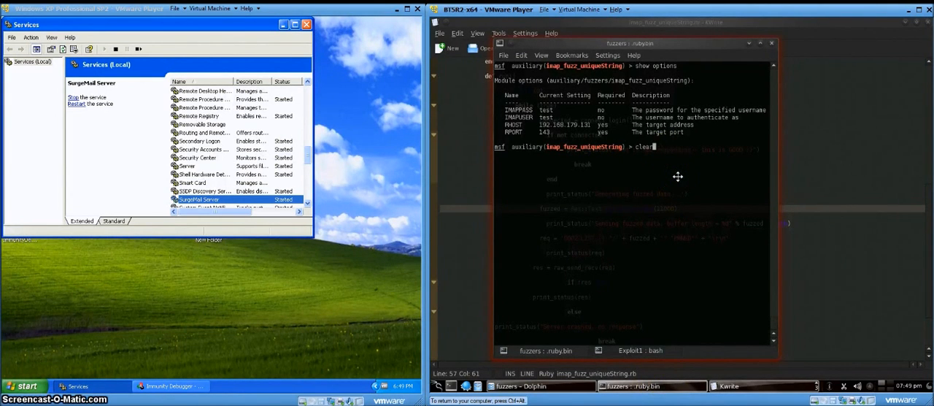
text(run)
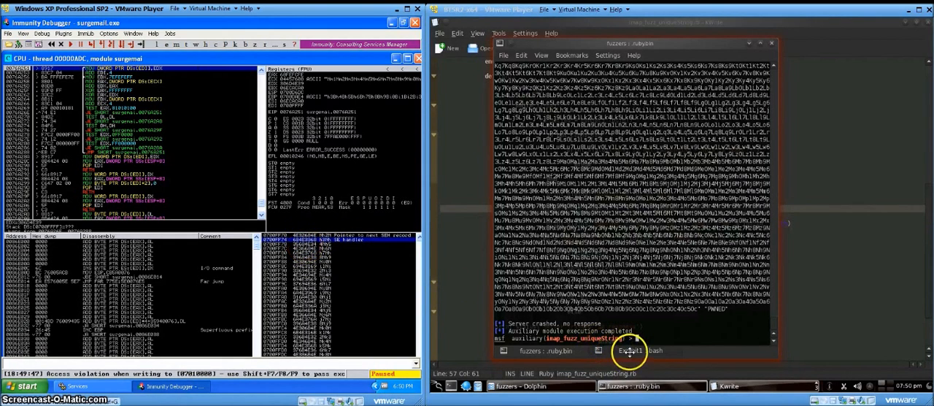
In the Exploit1 shell, run pattern_offset.rb for 684E3368 against 11000 bytes, returning 10360
click(632, 351)
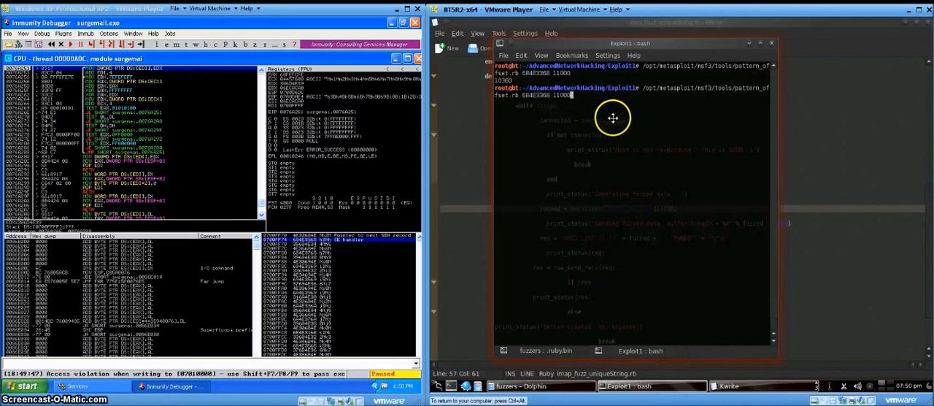
key(Return)
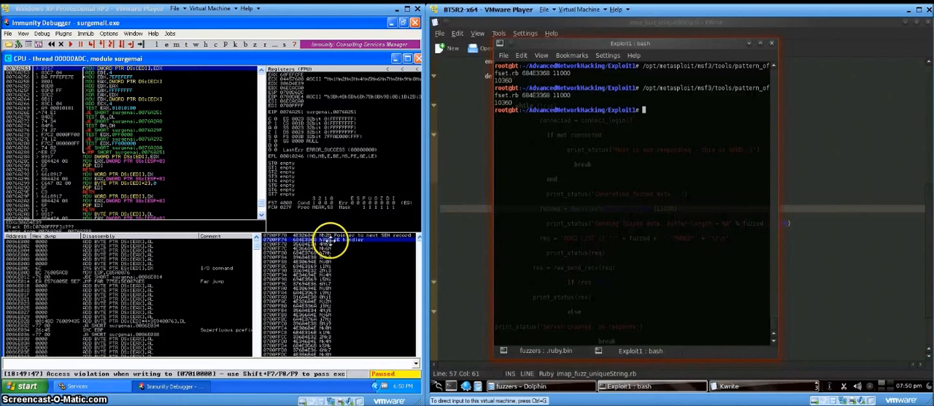
mouse_move(559, 174)
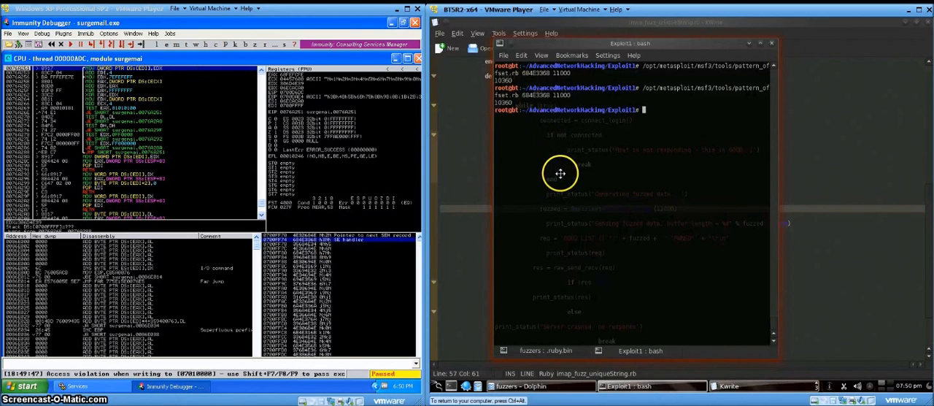
mouse_move(561, 168)
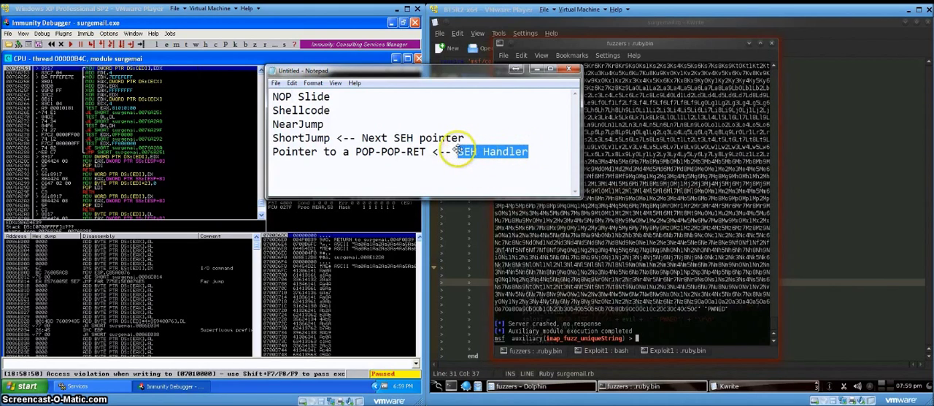
Highlight SEH Handler, ShortJump and NearJump in the Notepad buffer outline
double_click(470, 151)
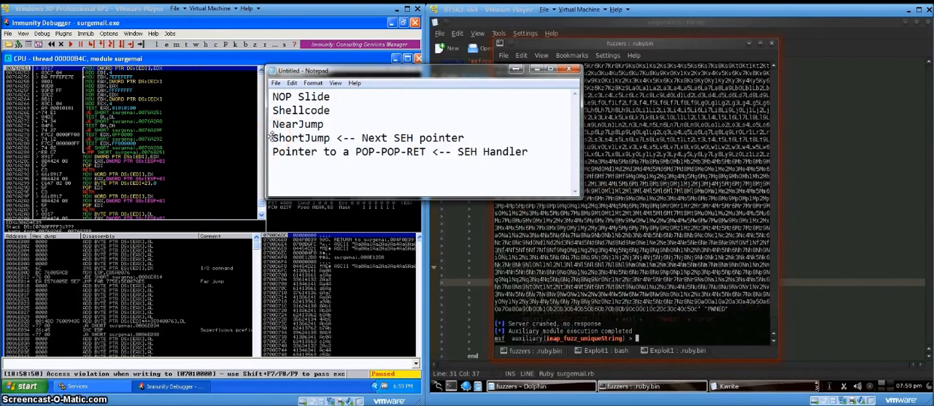
double_click(300, 137)
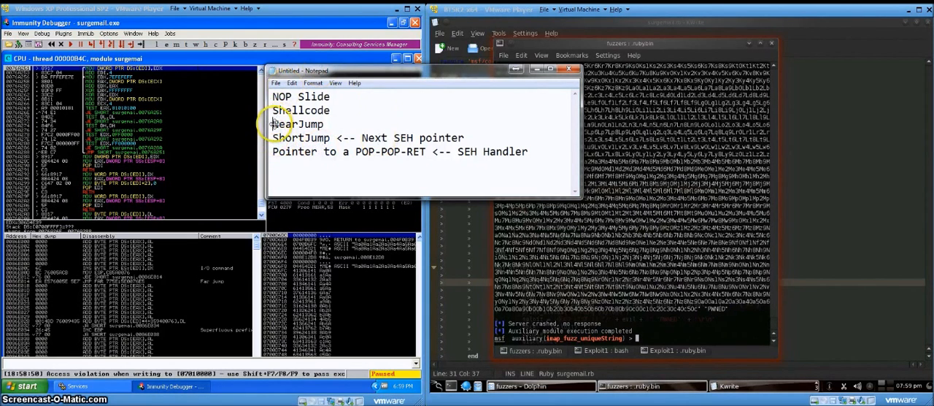
double_click(298, 124)
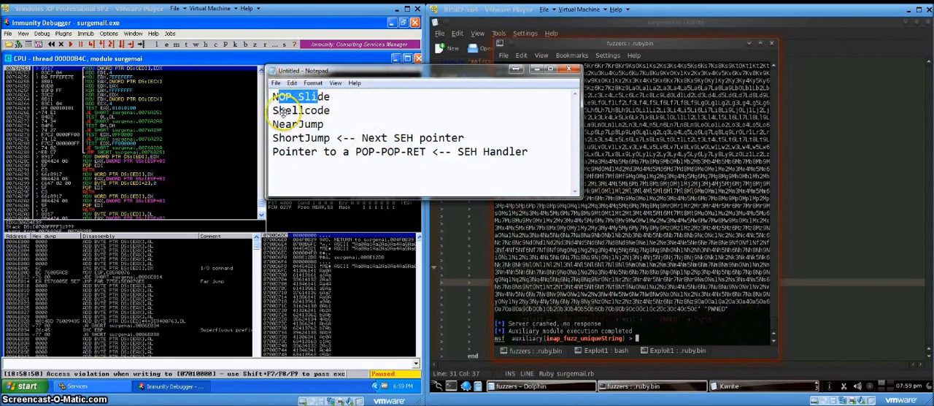
double_click(300, 111)
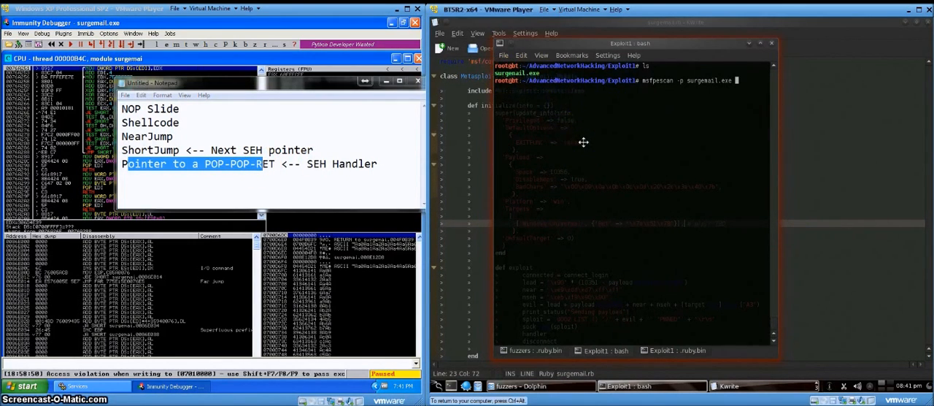
mouse_move(601, 142)
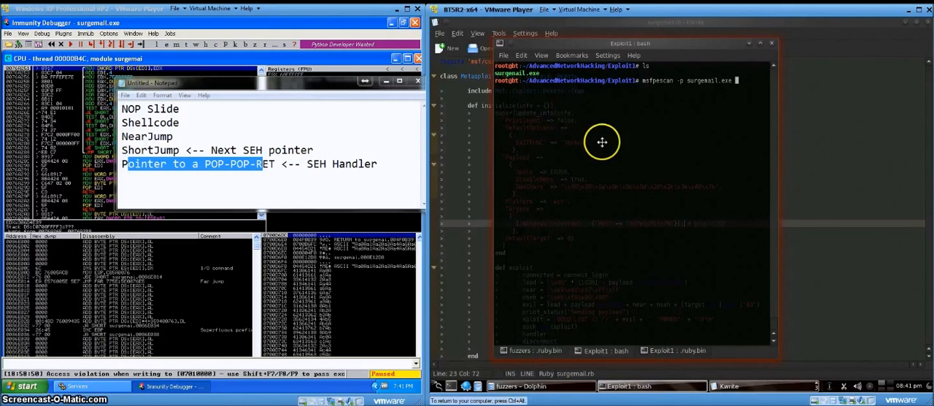
mouse_move(700, 123)
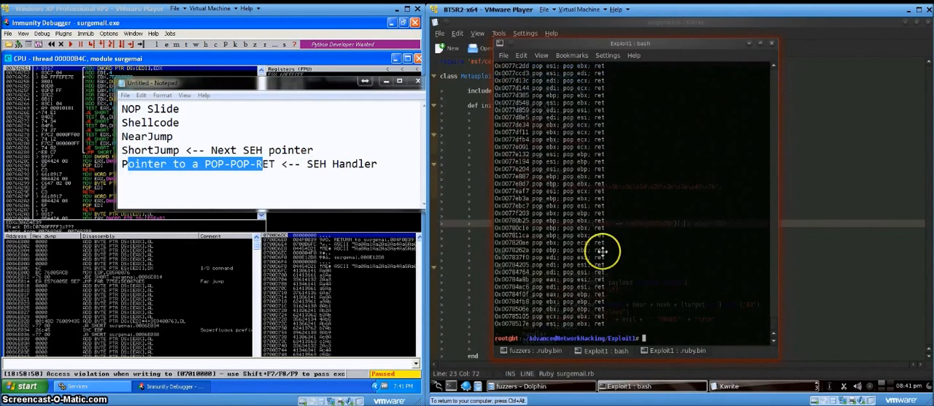
mouse_move(578, 293)
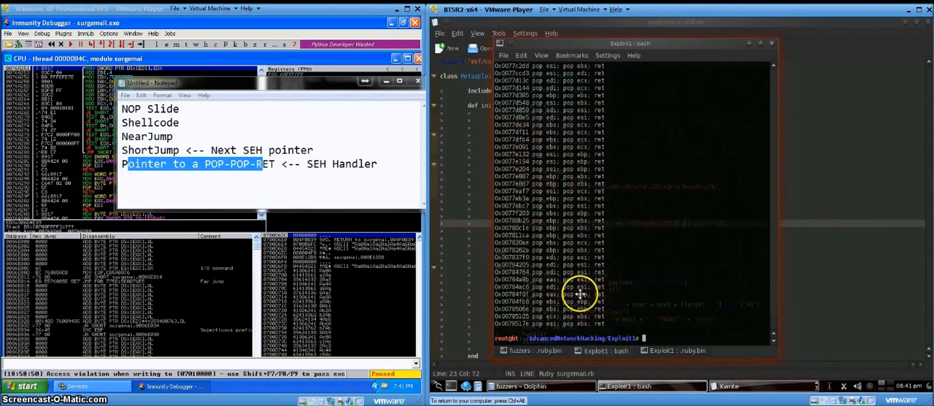
mouse_move(497, 337)
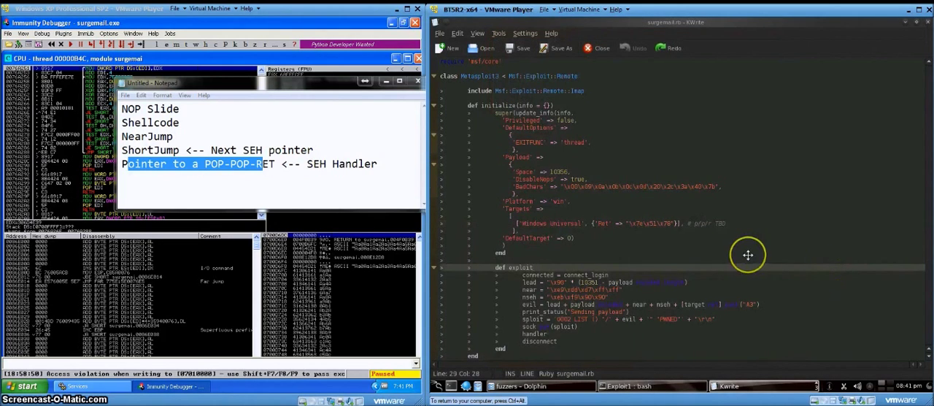
mouse_move(724, 250)
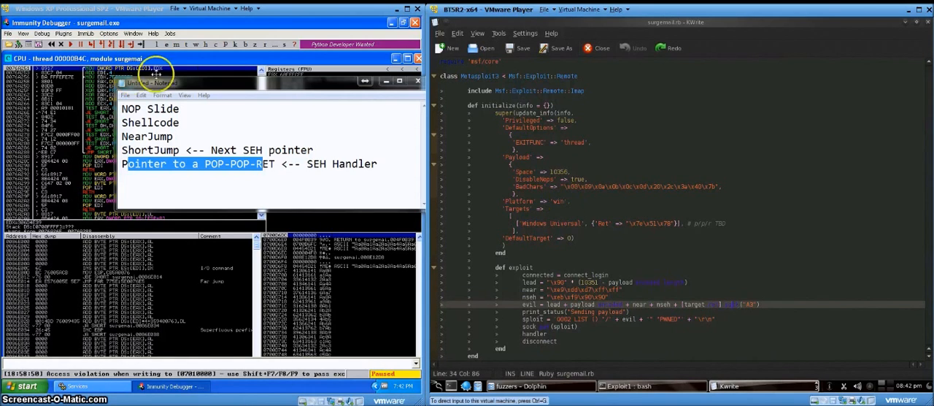
mouse_move(340, 175)
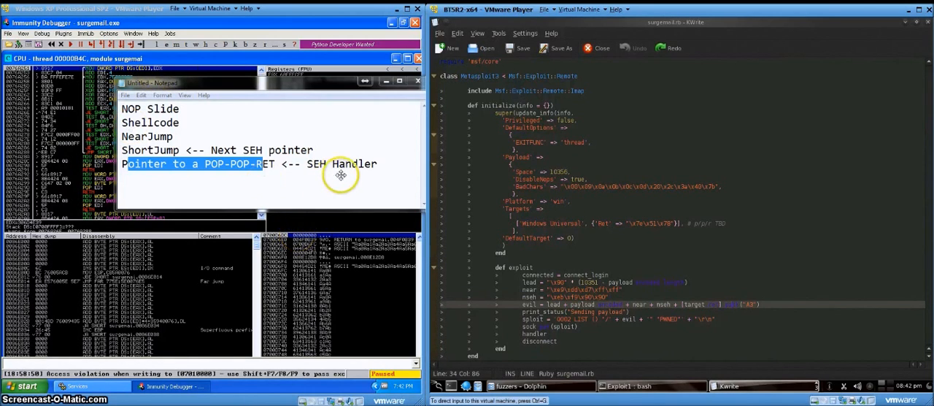
mouse_move(519, 281)
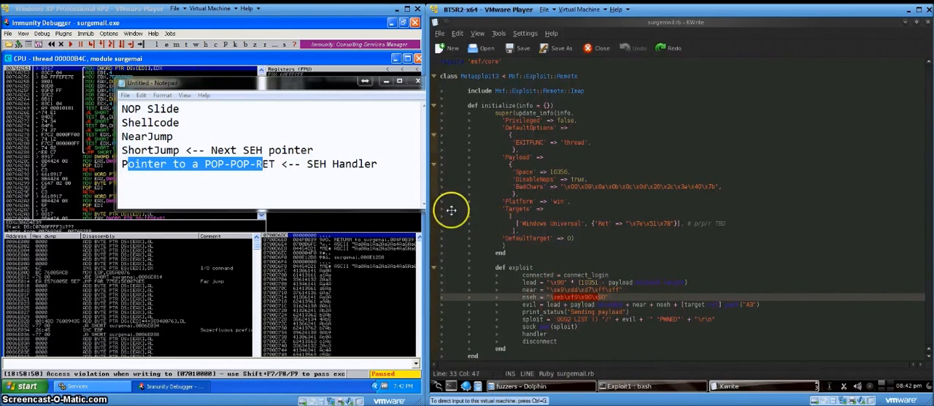
mouse_move(314, 155)
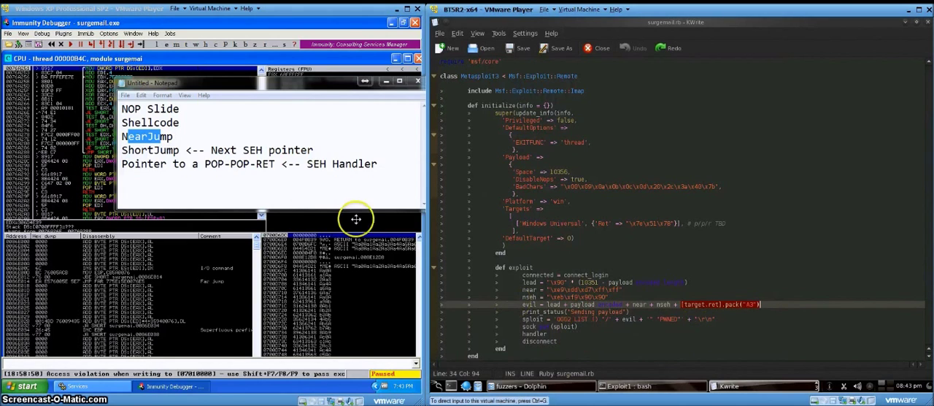
mouse_move(596, 335)
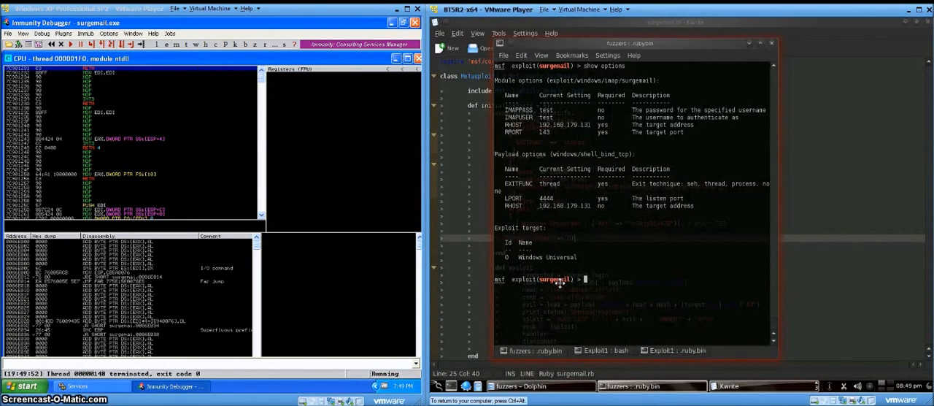
mouse_move(654, 307)
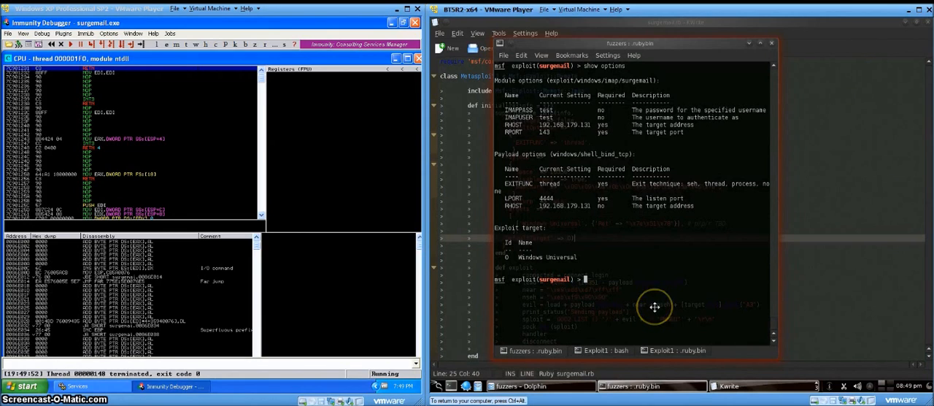
Run rexploit to reload the surgemail module and send the payload
text(rexploit)
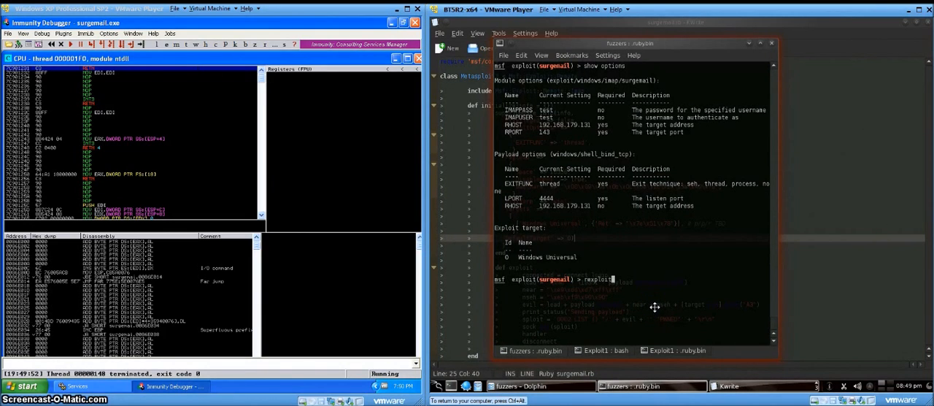
key(Return)
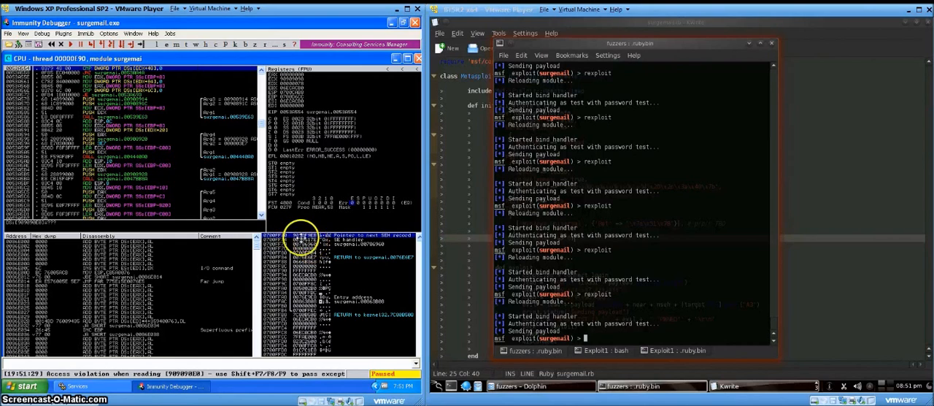
mouse_move(314, 240)
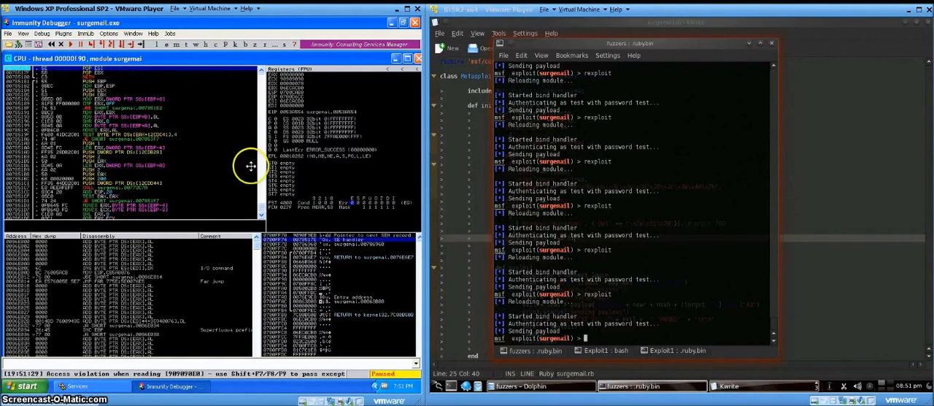
mouse_move(211, 127)
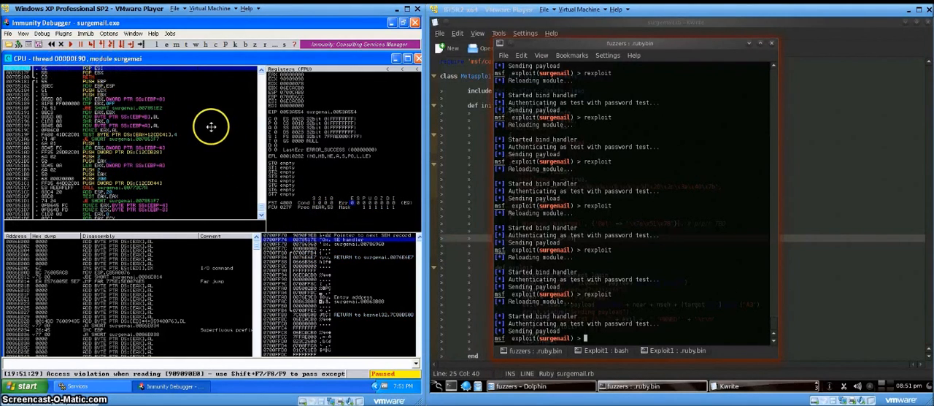
mouse_move(27, 78)
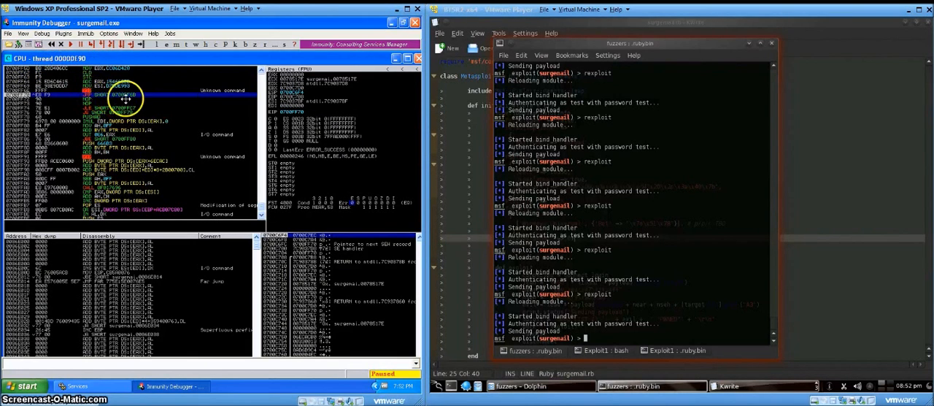
Step into one more instruction to land on the JMP SHORT
click(102, 47)
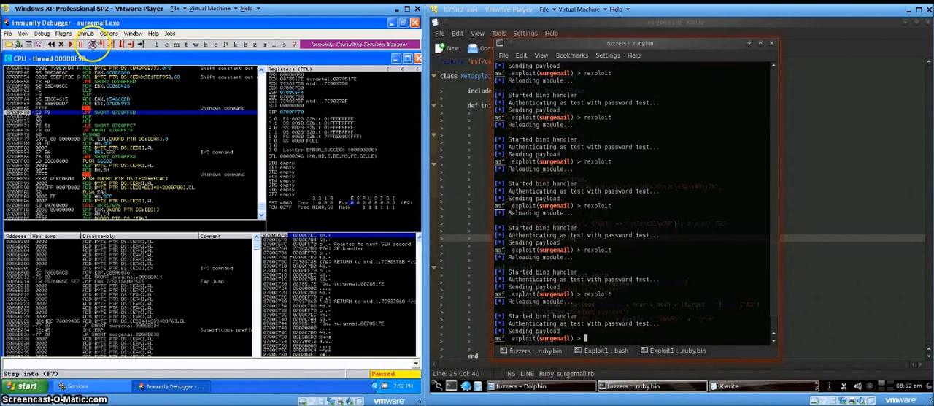